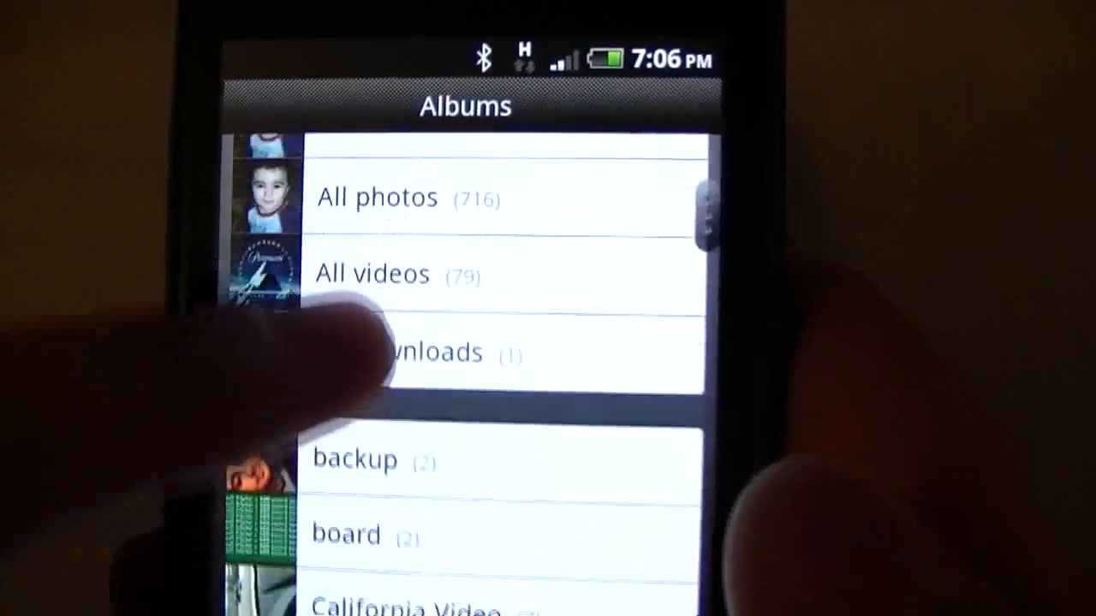
Browse down through the Albums list of photos, videos and folders.
scroll("down", 3)
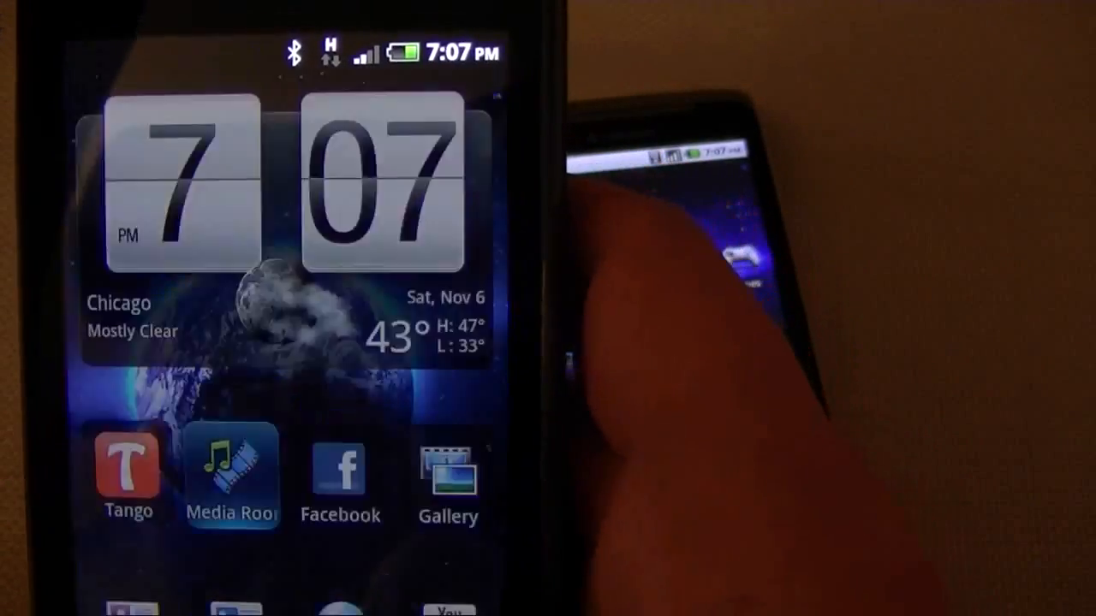
Start Muse's 'Uprising' from The Resistance in the HTC Music landscape player.
left_click(231, 471)
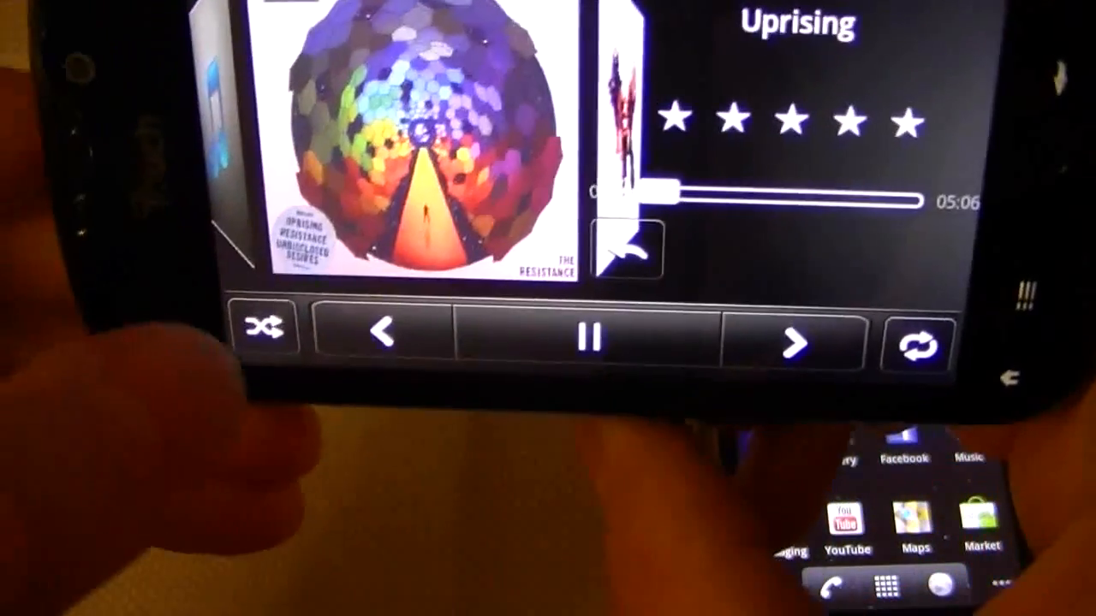
left_click(774, 343)
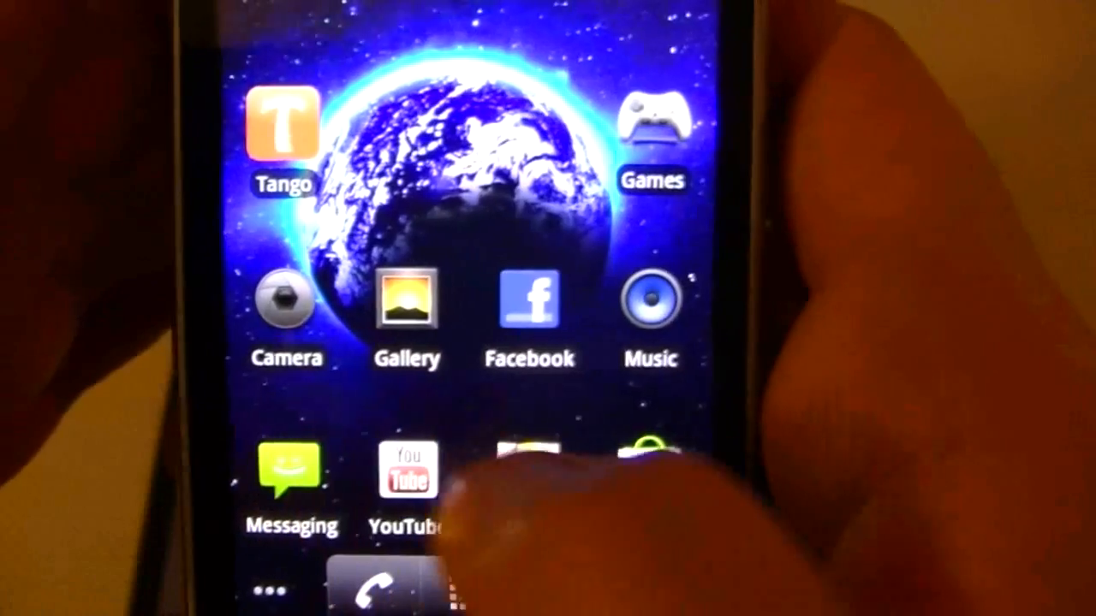
Browse the Artists library in the stock Android Music app on the second phone.
left_click(651, 308)
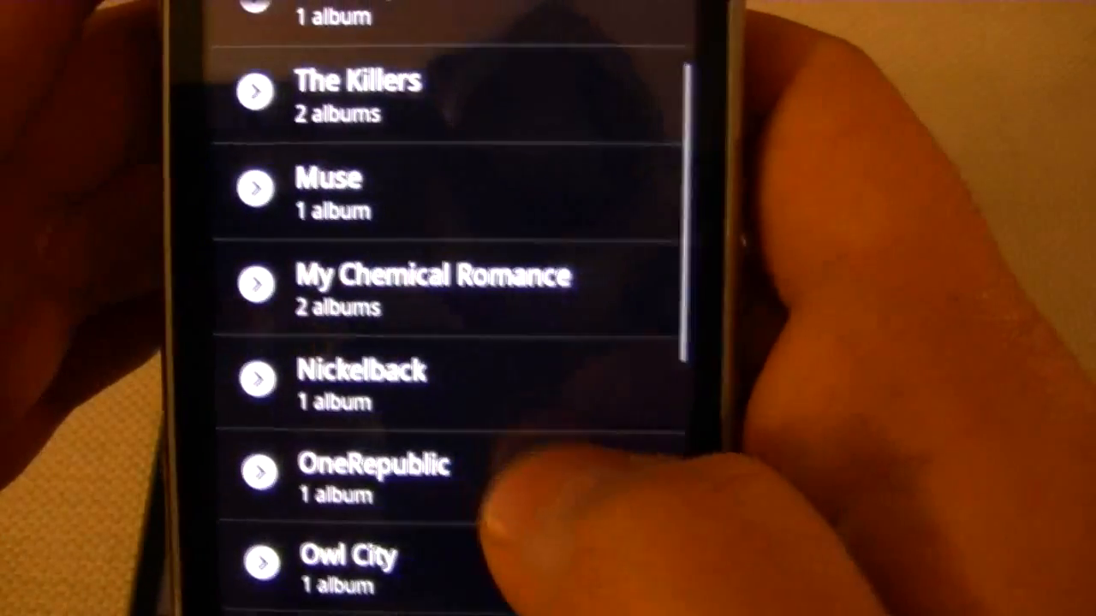
scroll("down", 3)
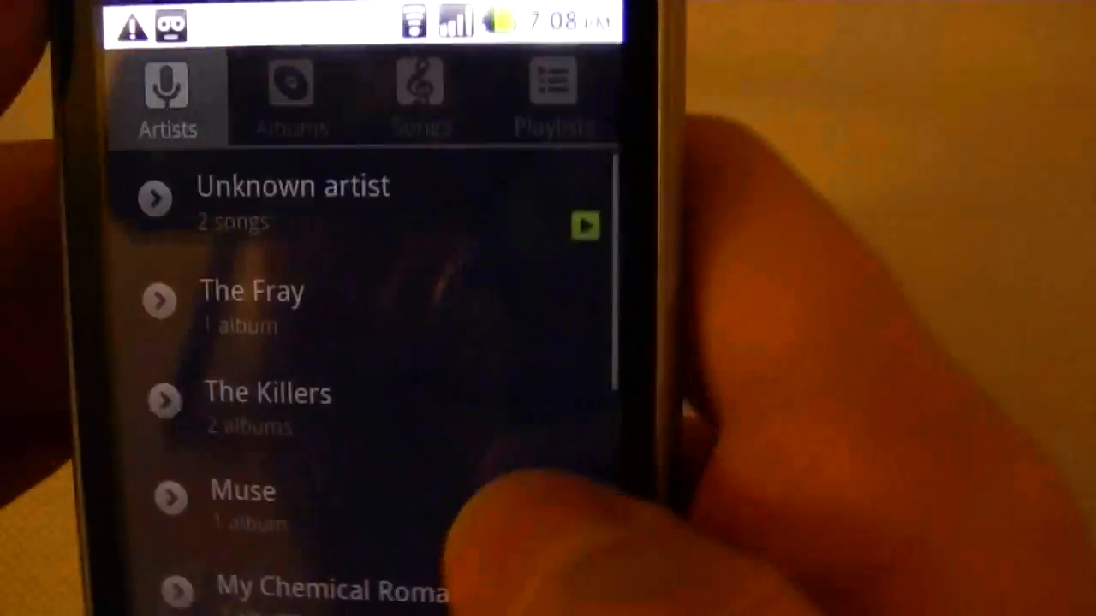
Play OneRepublic's 'All the Right Moves' from the Songs list.
left_click(421, 94)
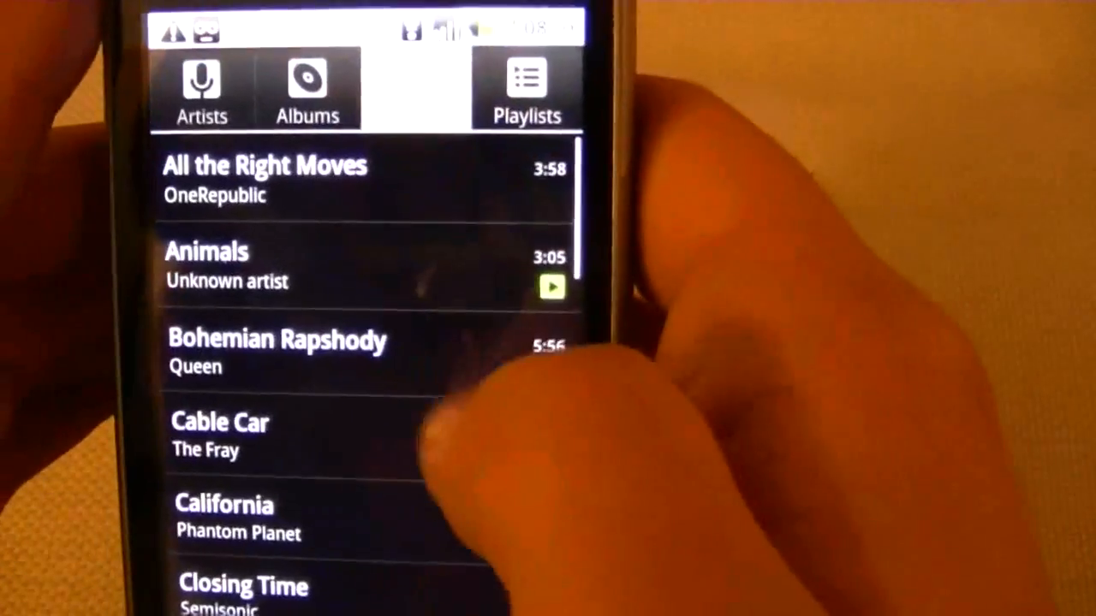
left_click(266, 180)
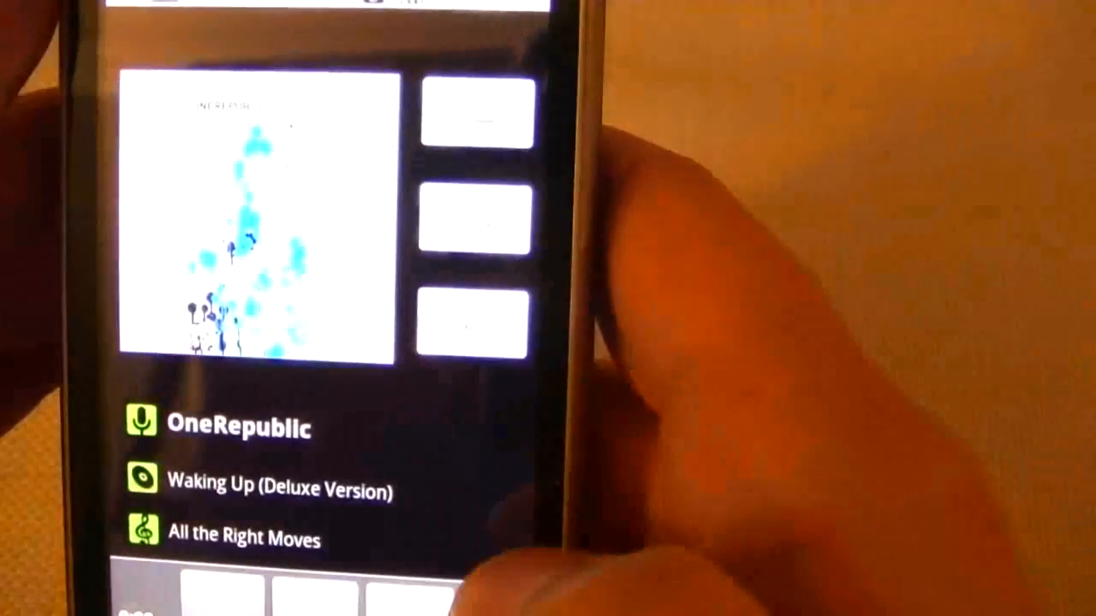